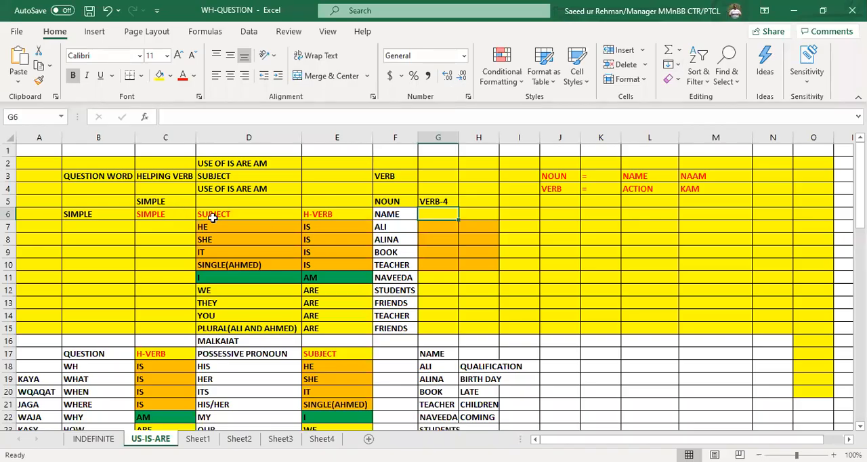
mouse_move(214, 233)
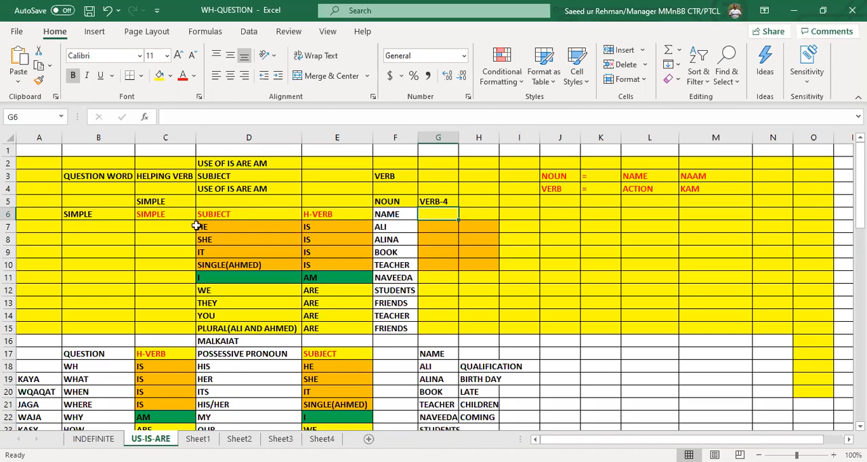
mouse_move(391, 252)
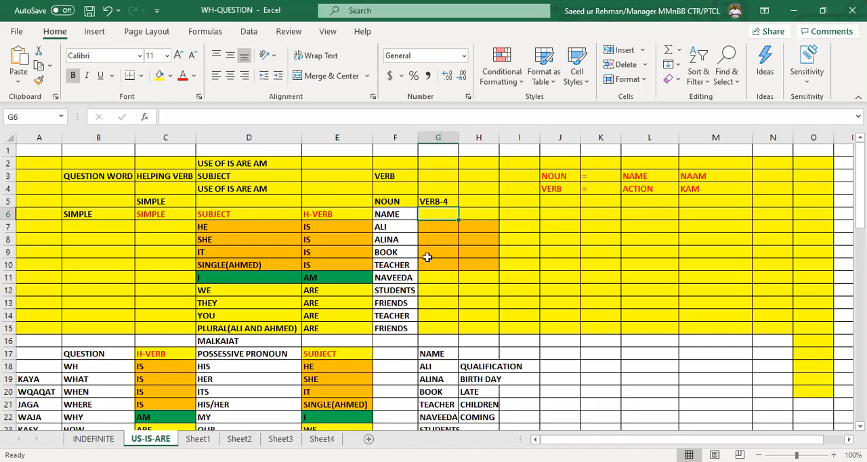
mouse_move(458, 264)
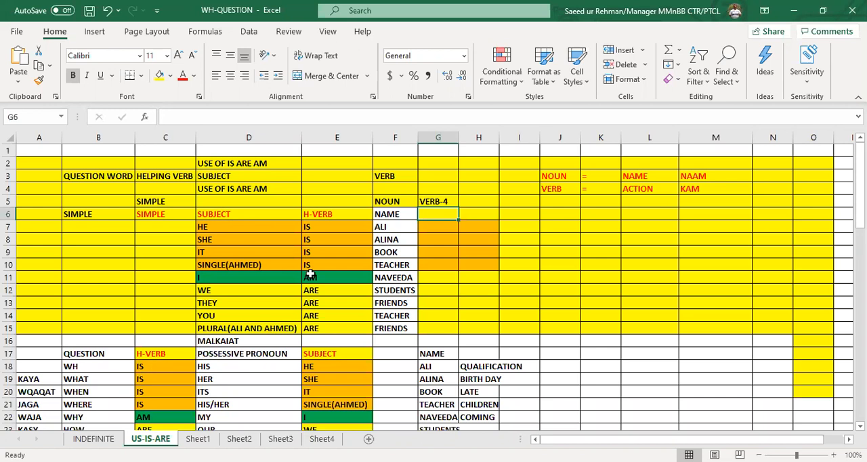
mouse_move(143, 350)
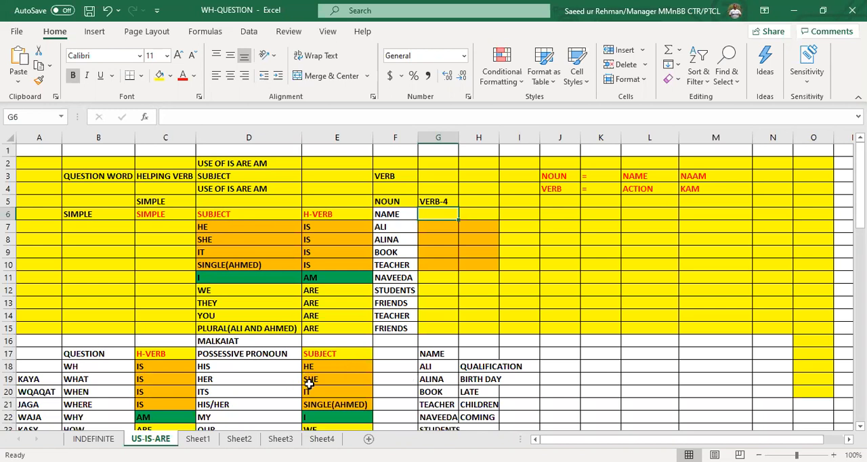
mouse_move(401, 397)
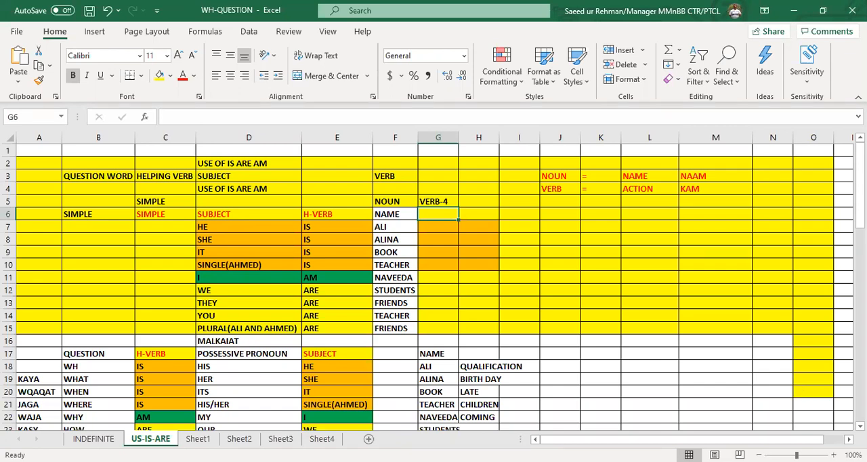
Step: Enter going, writing and drinking into the first cells under the VERB-4 heading
scroll("down", 3)
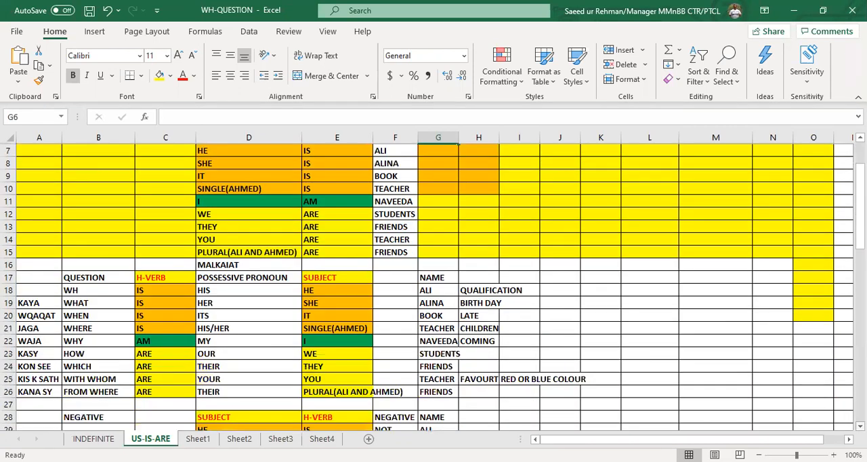
scroll("down", 3)
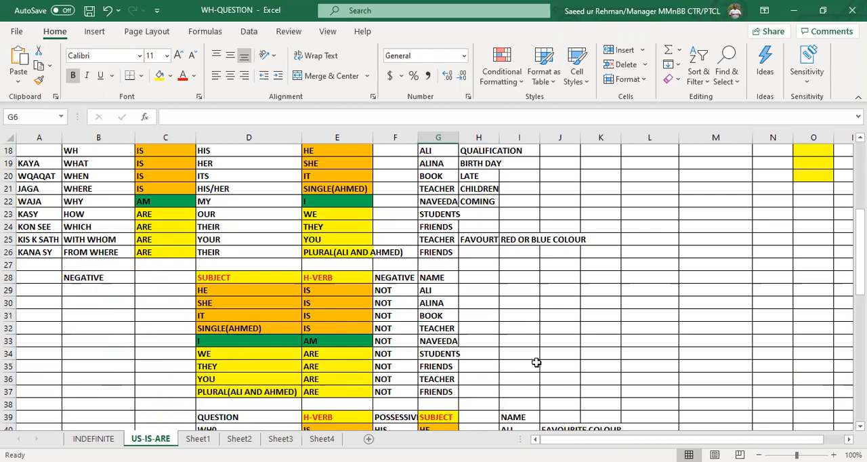
left_click(518, 328)
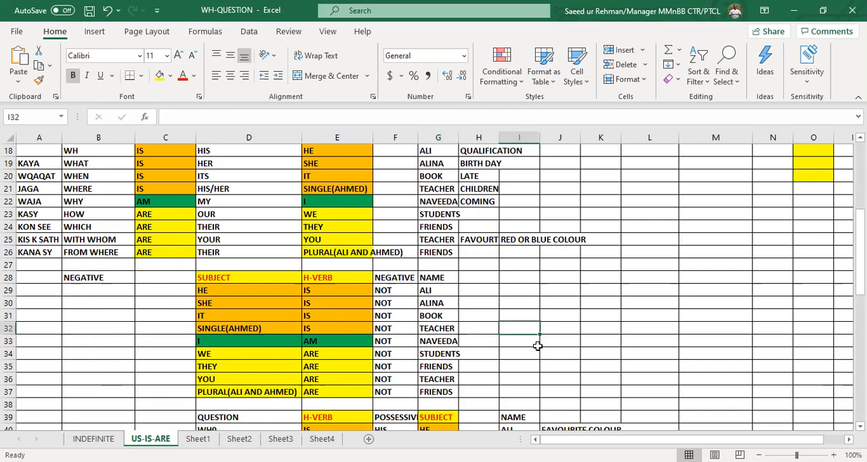
left_click(519, 214)
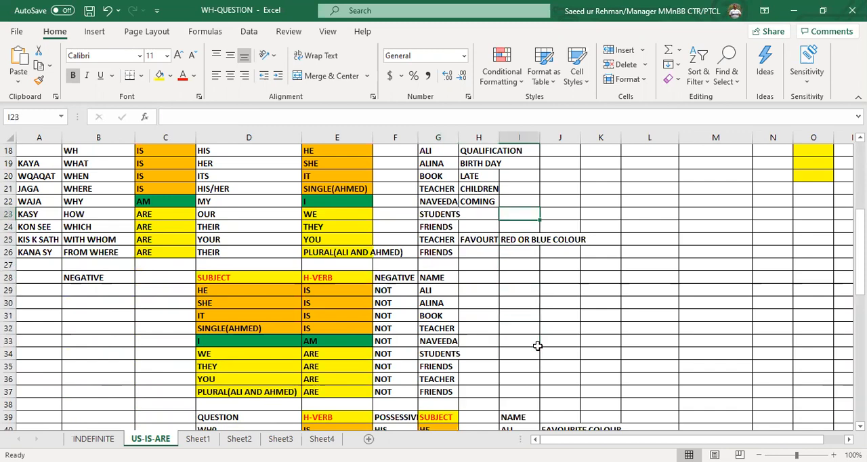
scroll("up", 3)
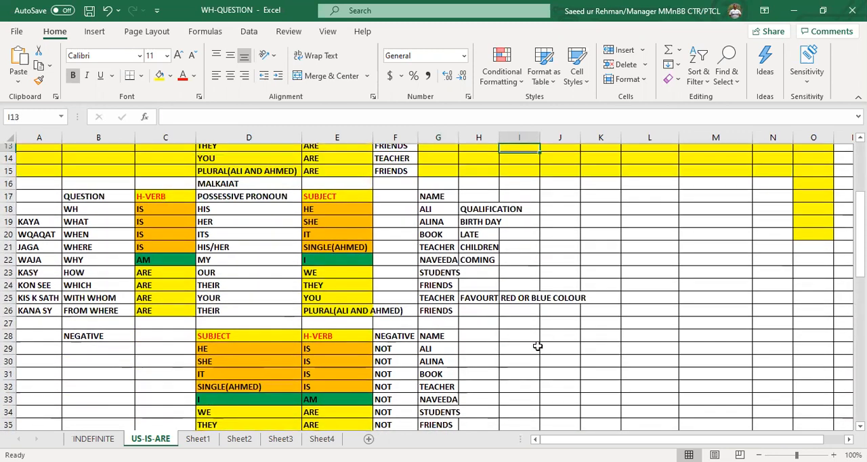
scroll("up", 3)
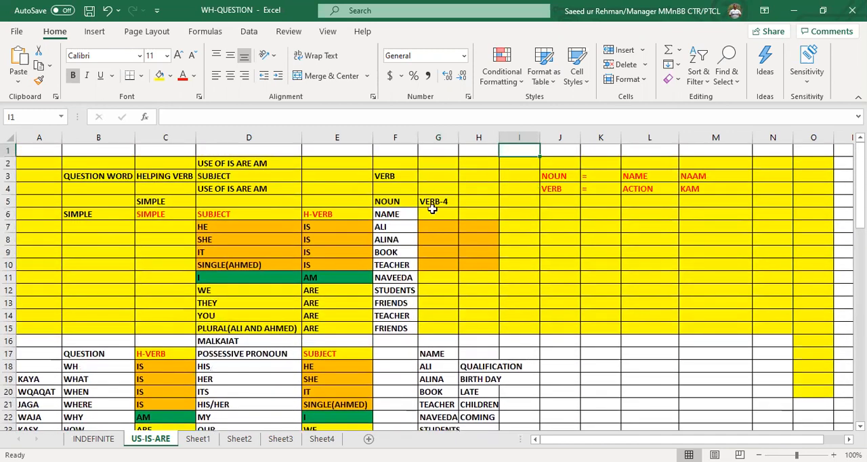
left_click(439, 214)
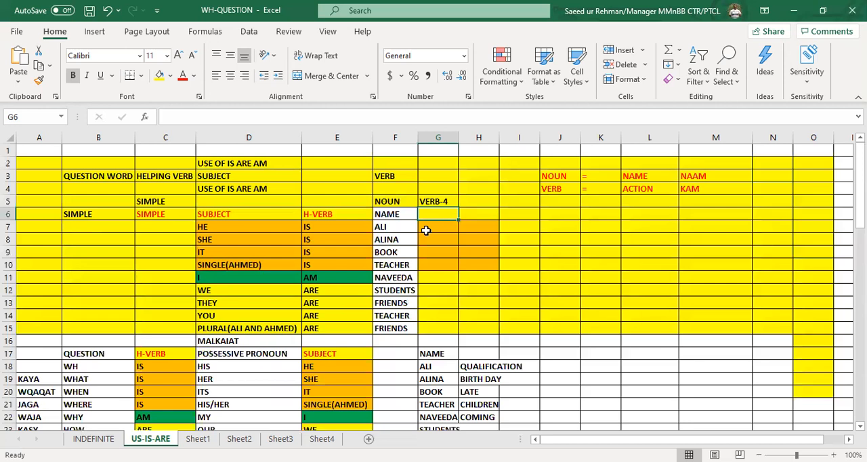
left_click(437, 226)
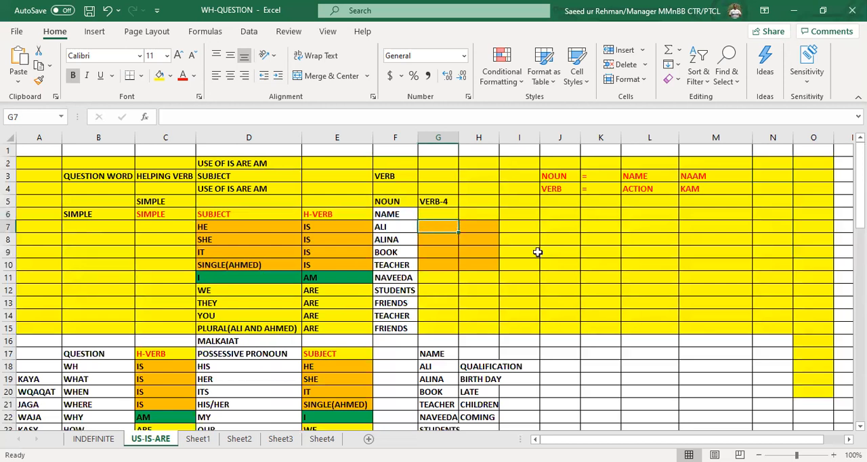
type("going\\")
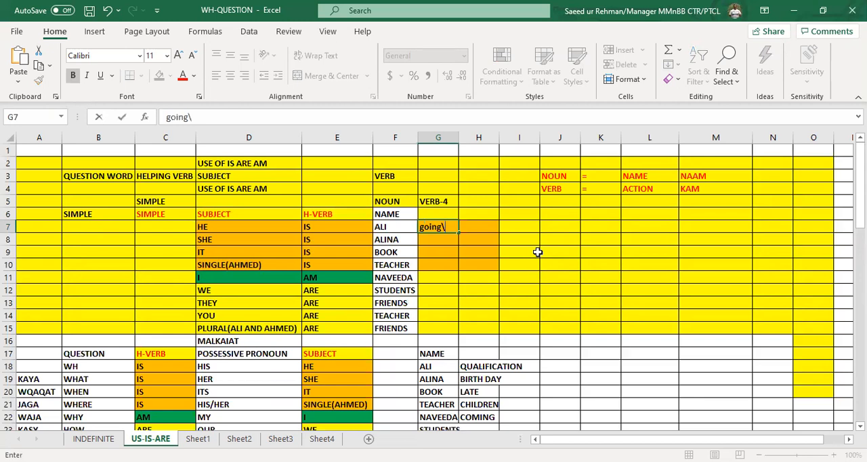
key("enter")
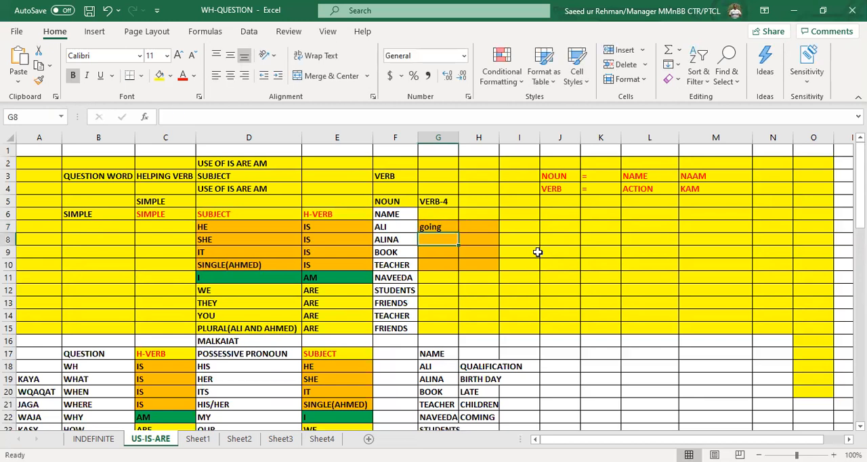
type("writing")
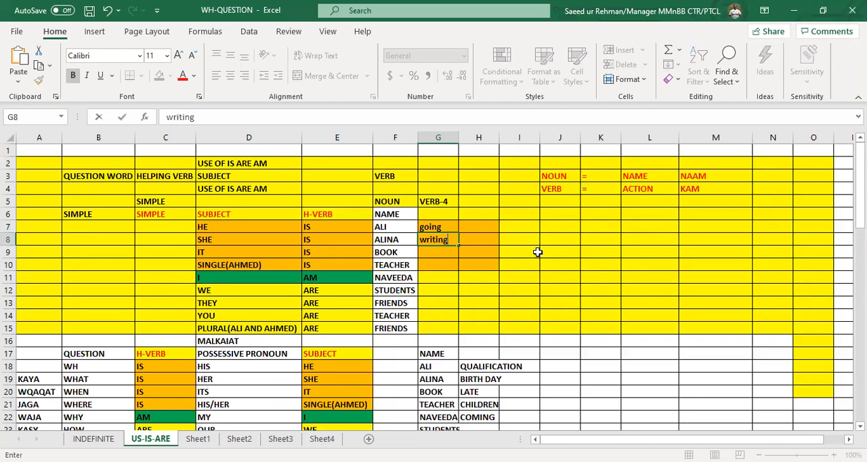
type("drinking")
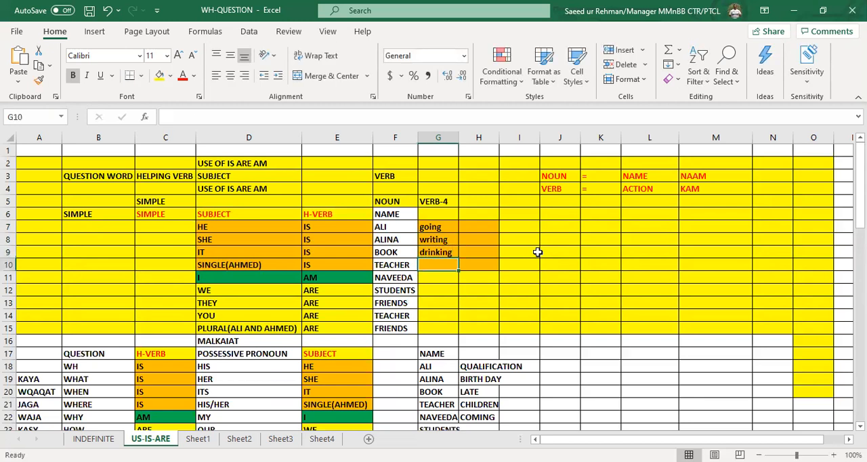
Step: Continue the VERB-4 list with learning, designing, speaking, smiling, sleeping and dancing
type("learning")
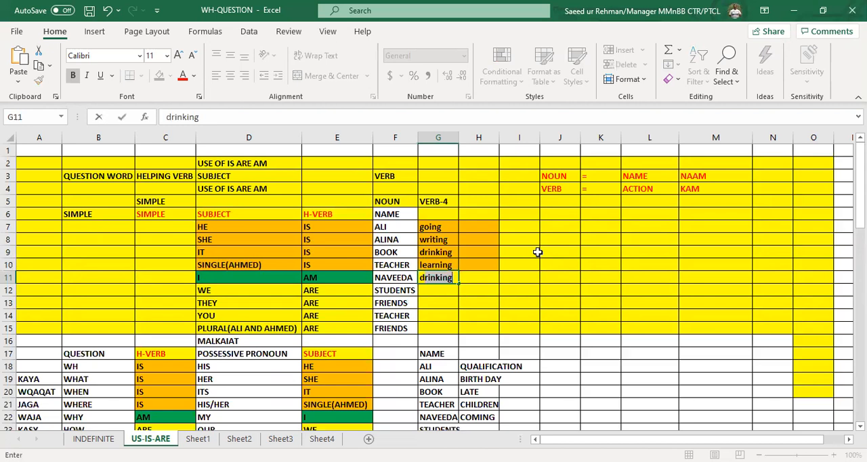
type("designing")
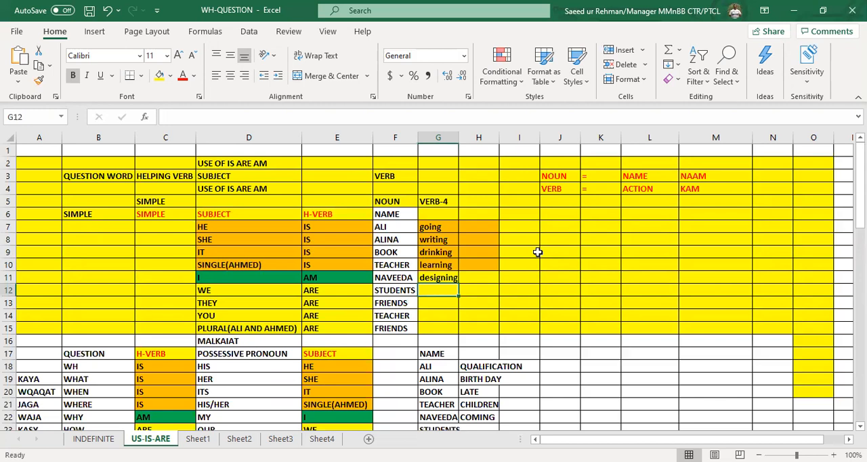
type("speaki")
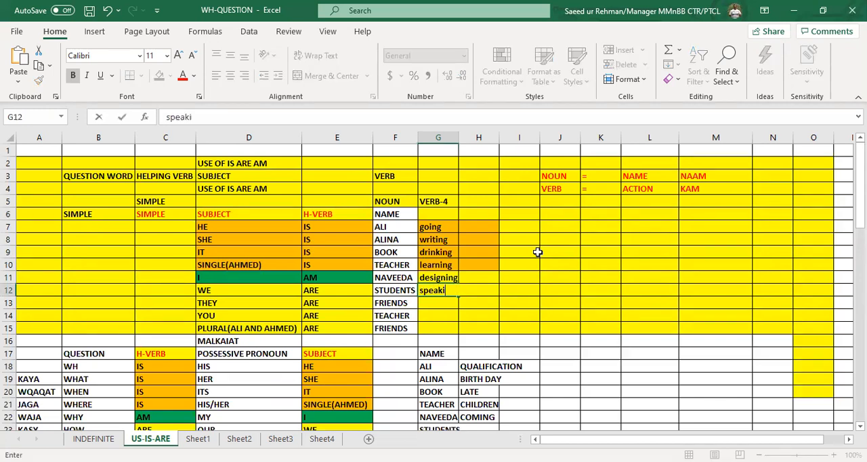
type("smiling")
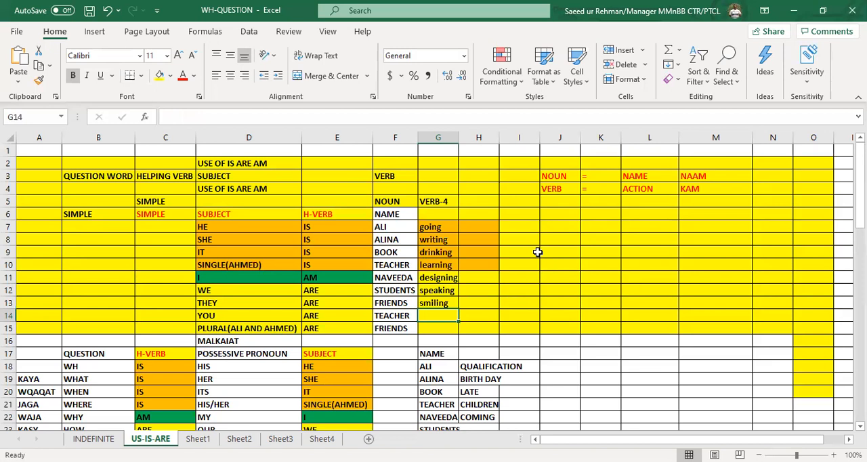
type("slee")
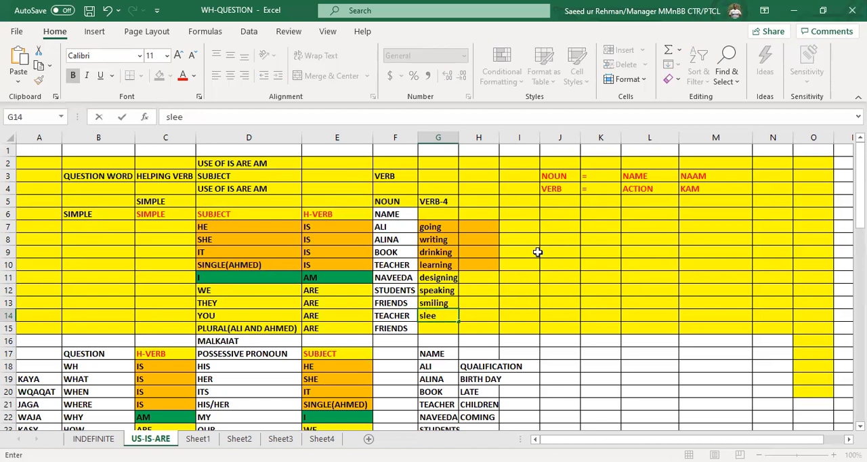
type("dancing")
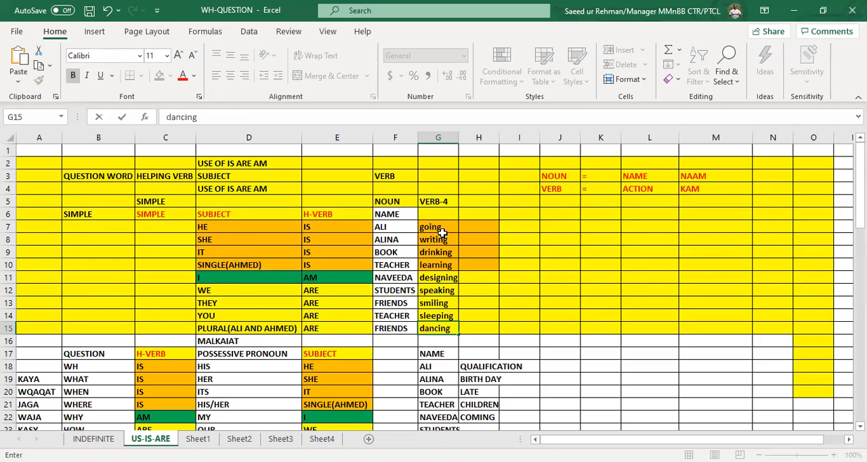
Step: Finish the last verb entry before applying the pink fill to the list
left_click(173, 76)
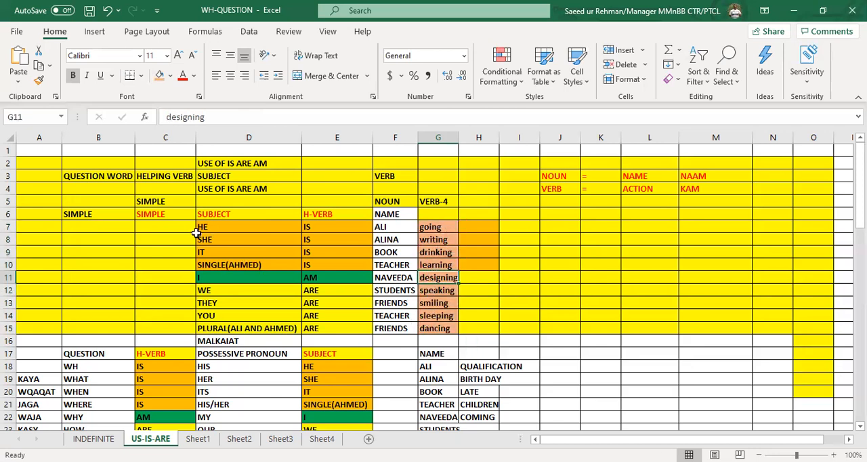
mouse_move(293, 220)
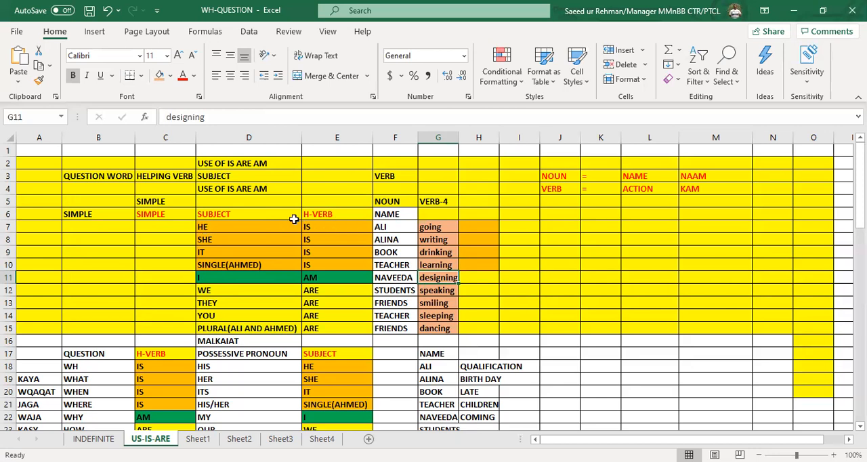
mouse_move(441, 225)
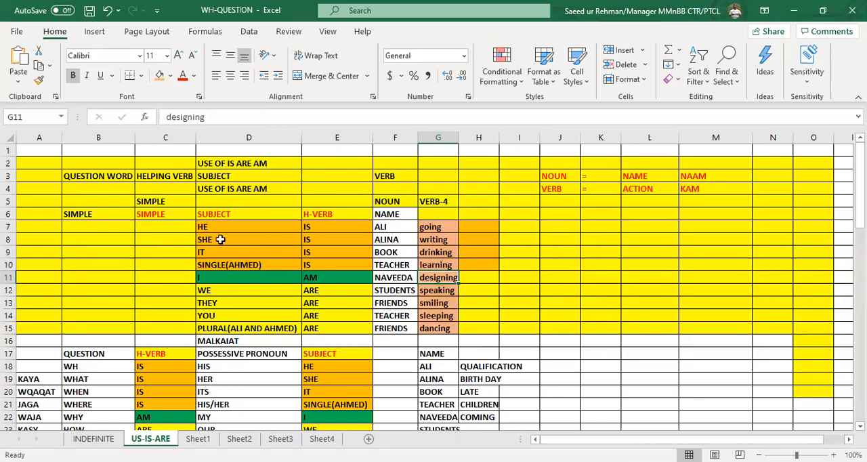
mouse_move(431, 227)
type("ing form")
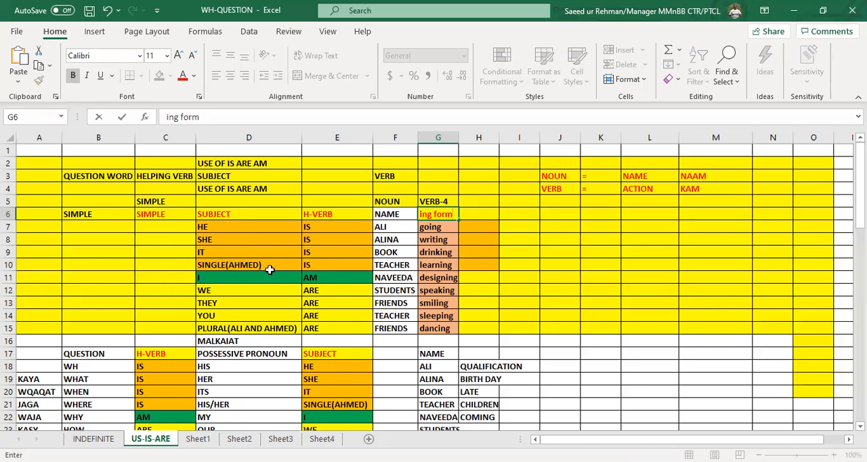
mouse_move(286, 282)
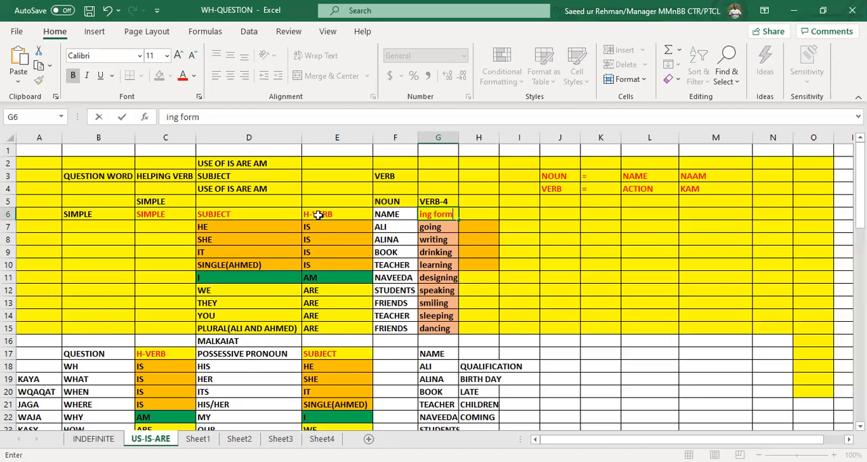
mouse_move(317, 214)
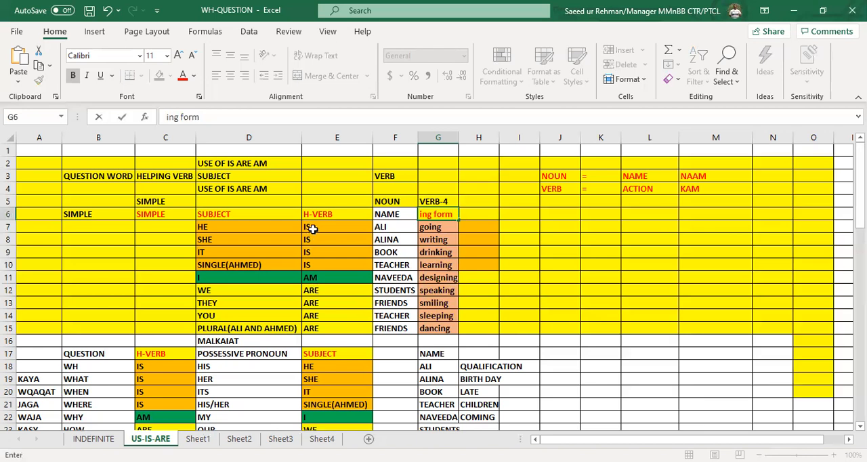
left_click(336, 226)
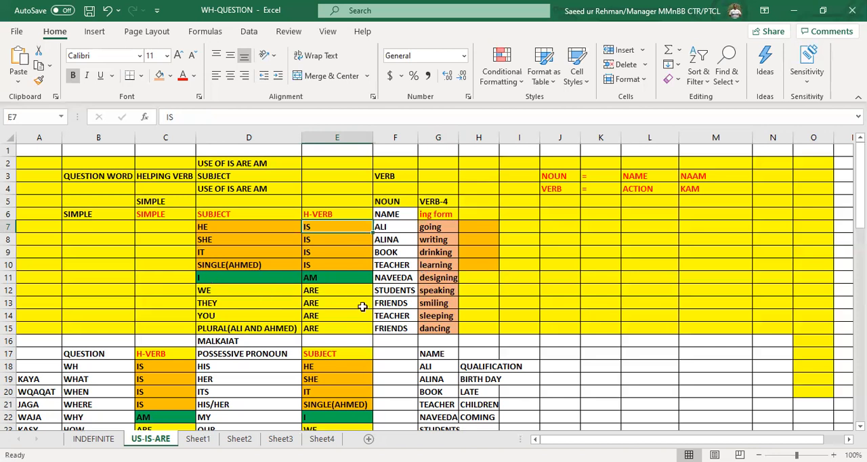
mouse_move(208, 241)
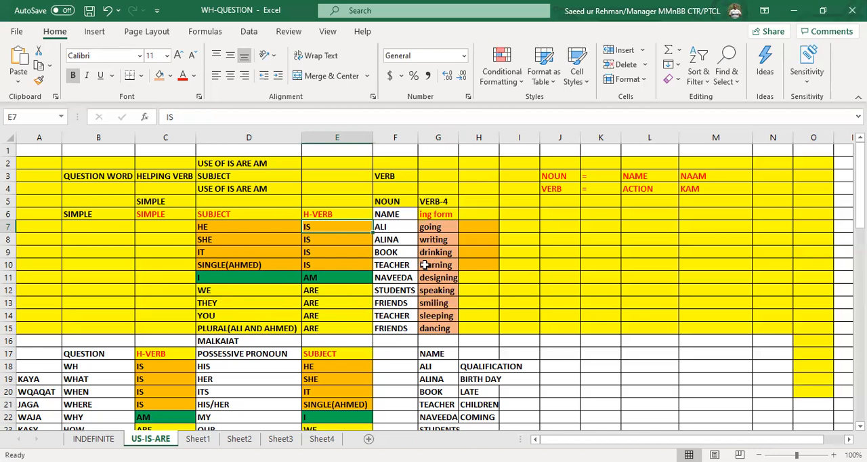
mouse_move(459, 296)
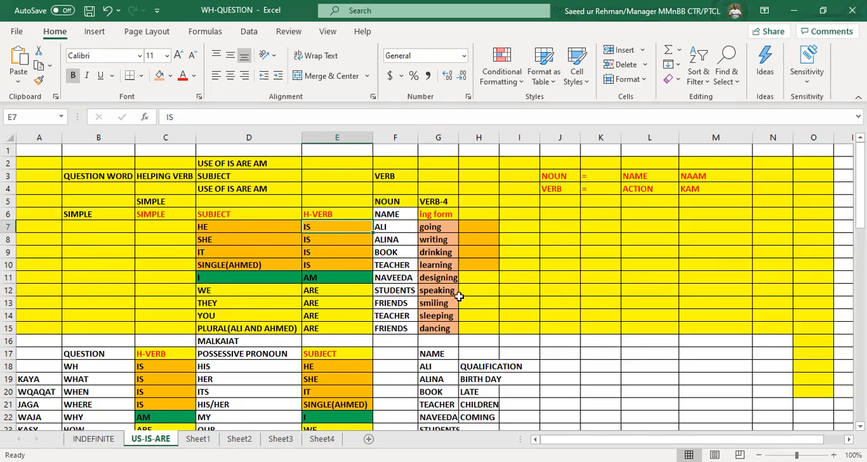
mouse_move(294, 328)
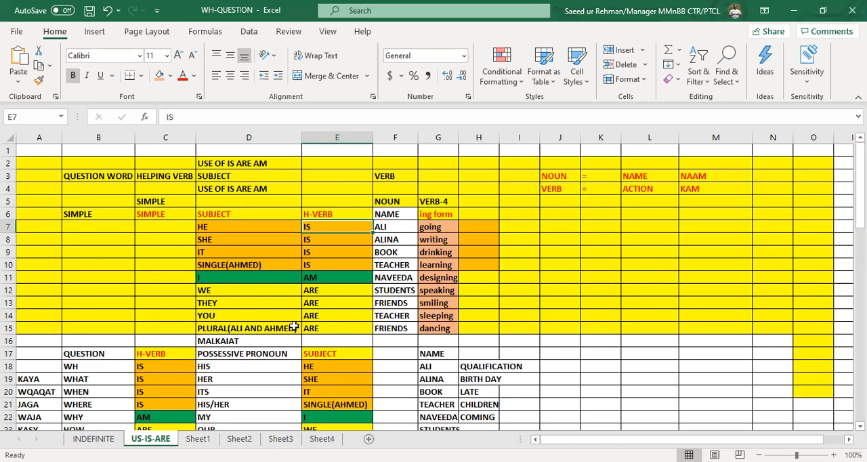